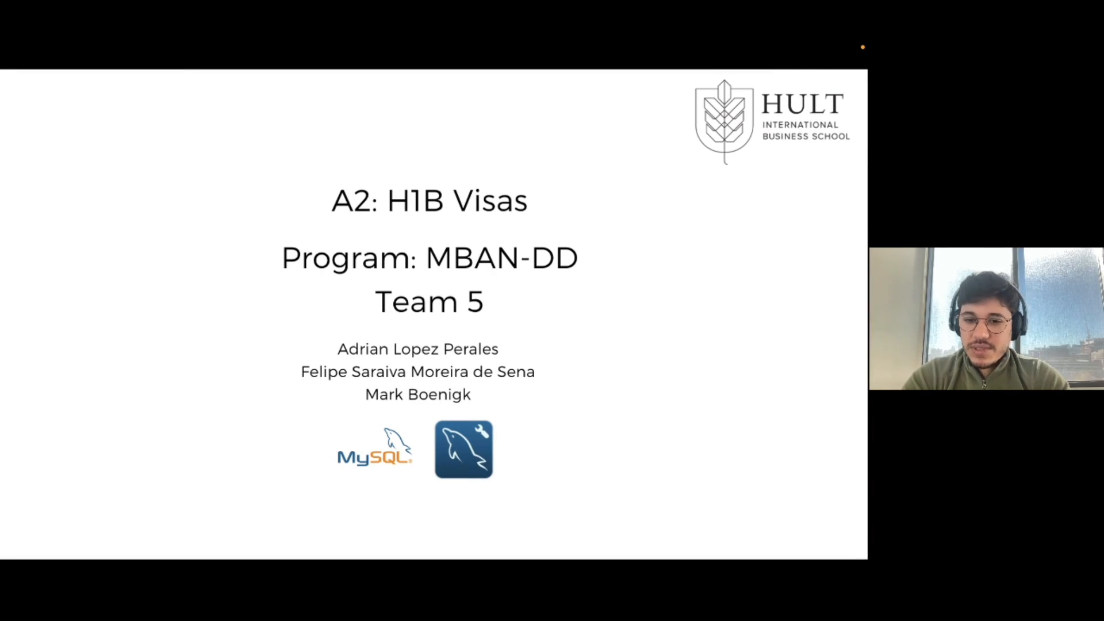
# Step: Open both_tables.csv from the Desktop folder, bringing it up in Sublime Text
pyautogui.press('right')
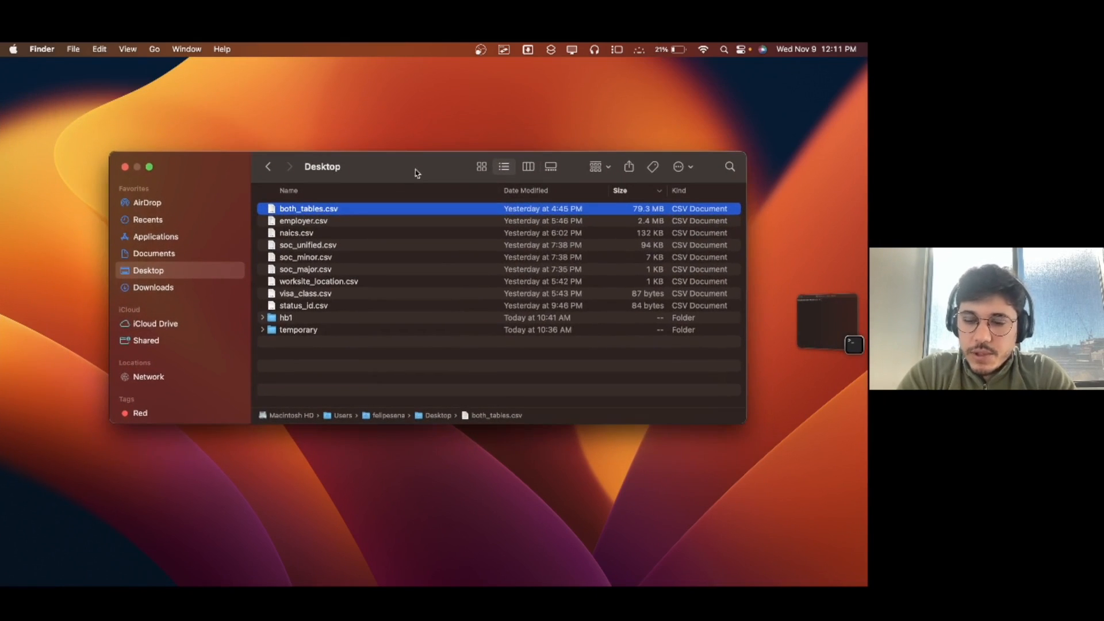
pyautogui.moveTo(300, 224)
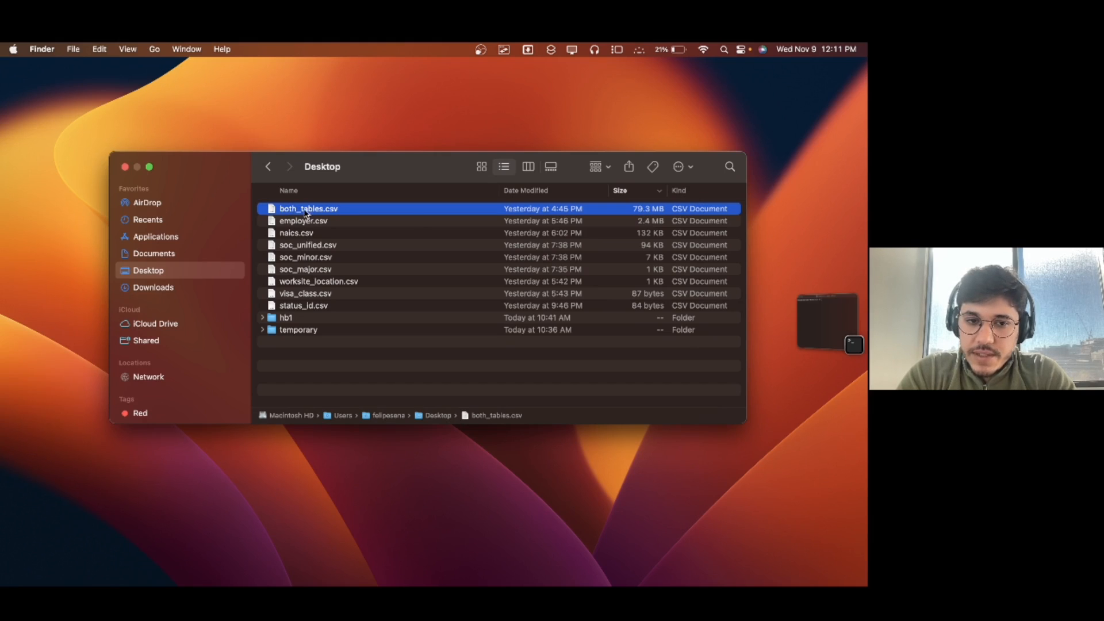
pyautogui.moveTo(331, 214)
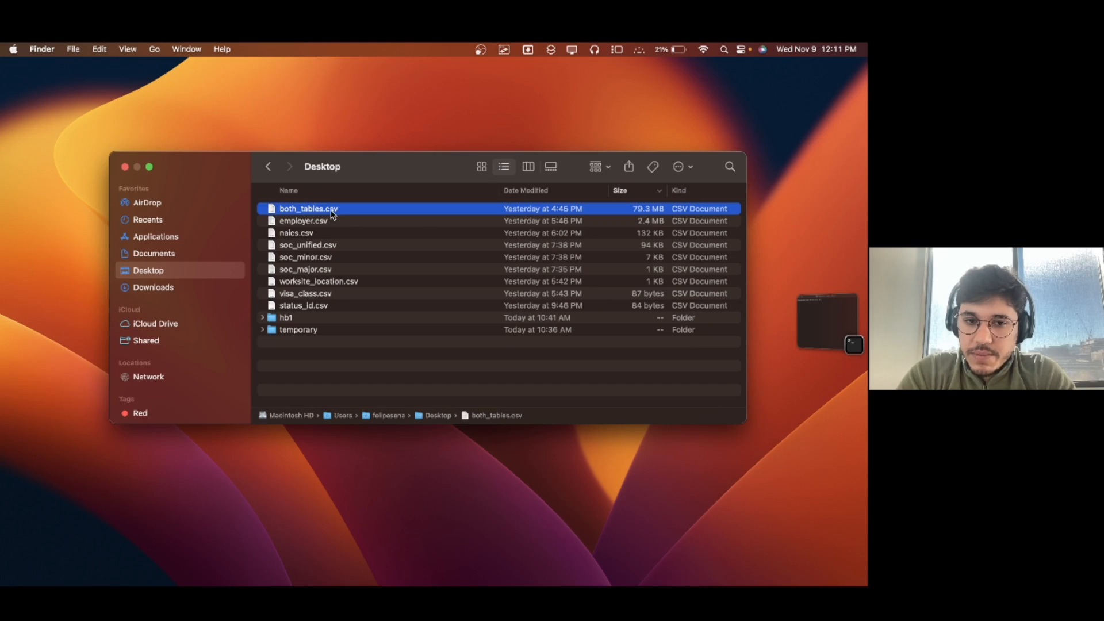
pyautogui.rightClick(308, 208)
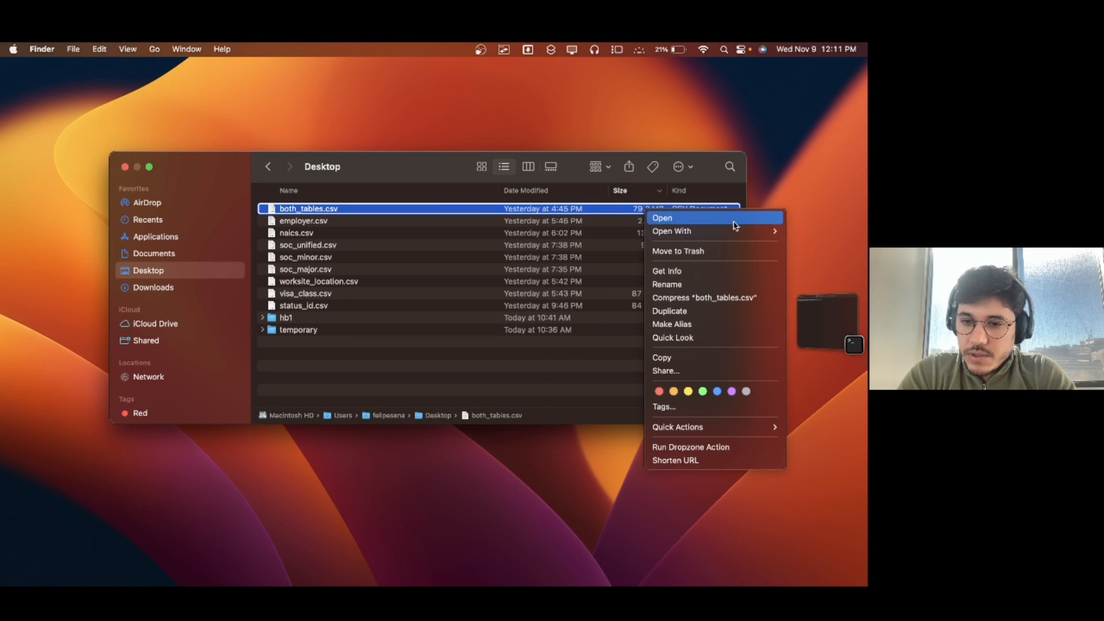
pyautogui.click(662, 217)
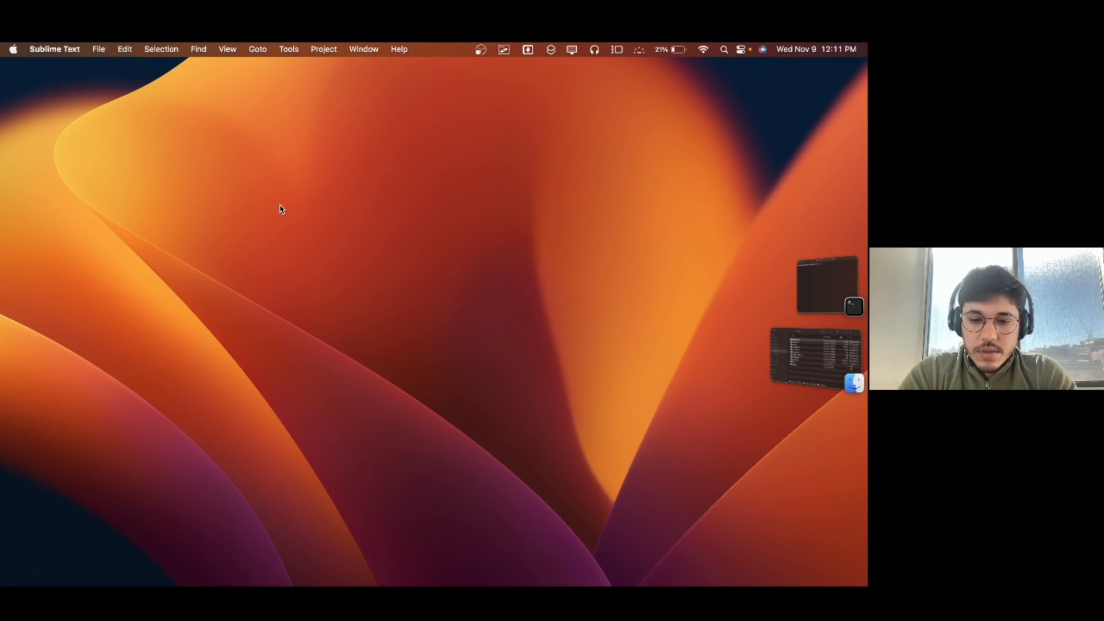
# Step: Launch Terminal via Spotlight, list files, and change into the Desktop folder
pyautogui.write('terminal')
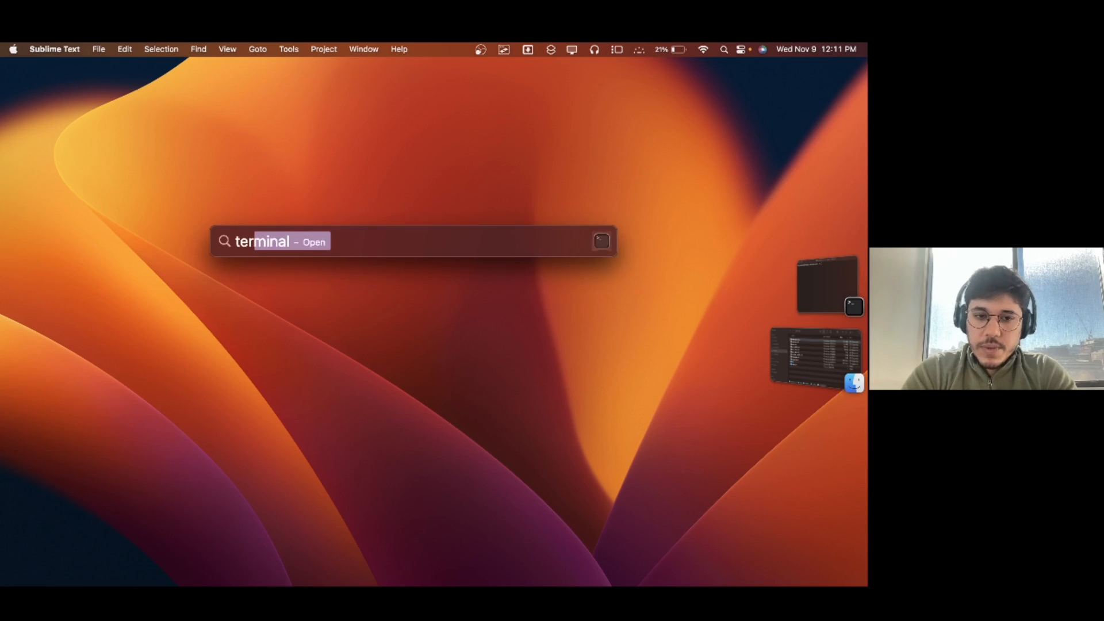
pyautogui.press('enter')
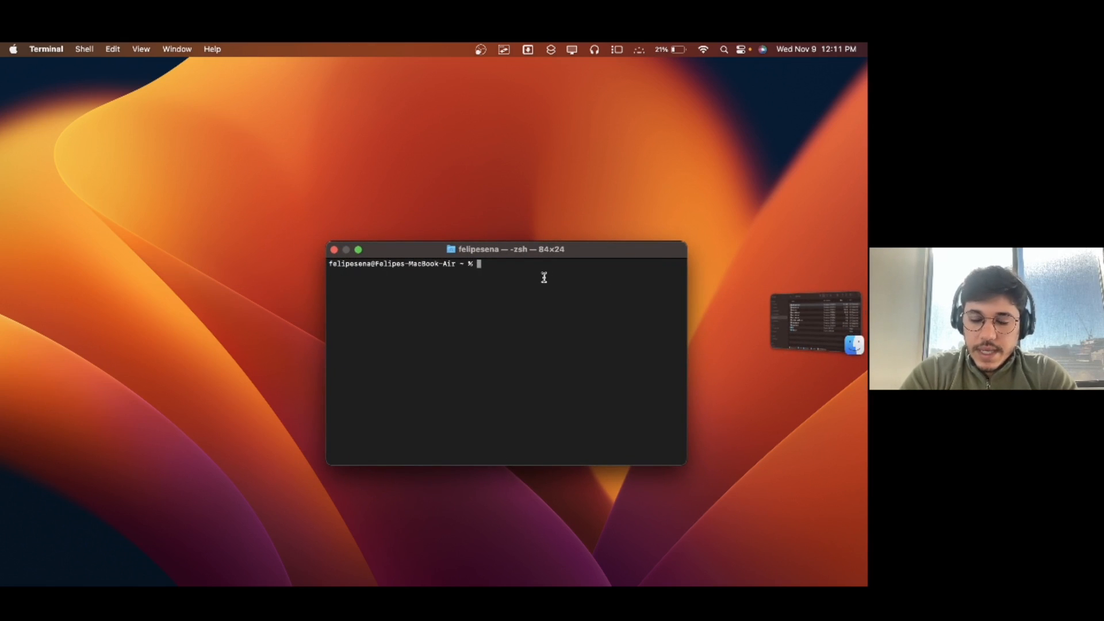
pyautogui.moveTo(495, 273)
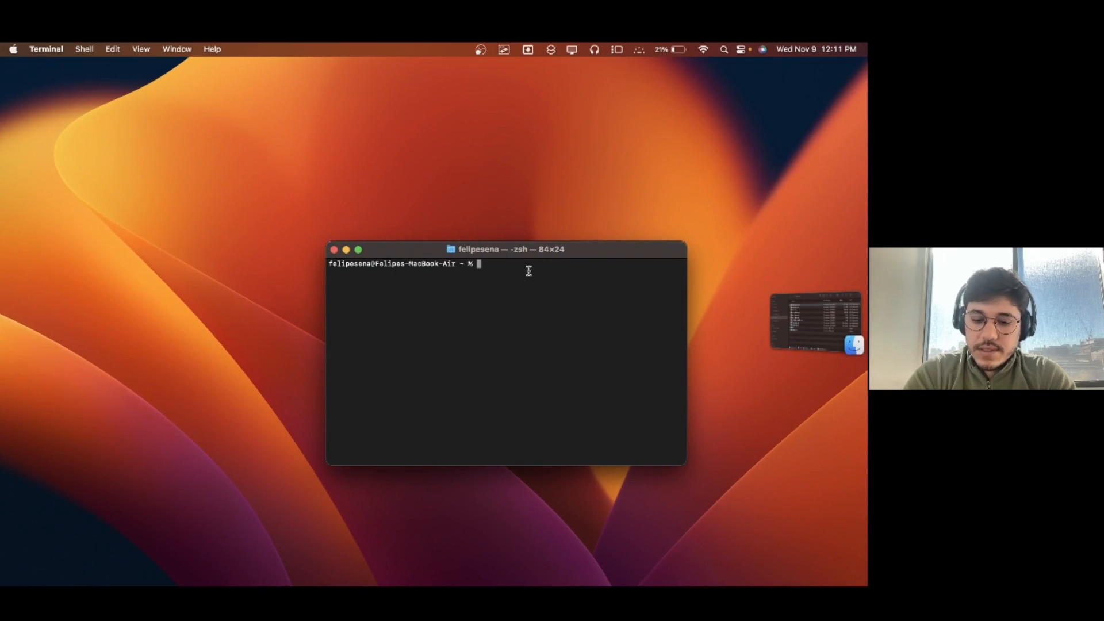
pyautogui.write('ls')
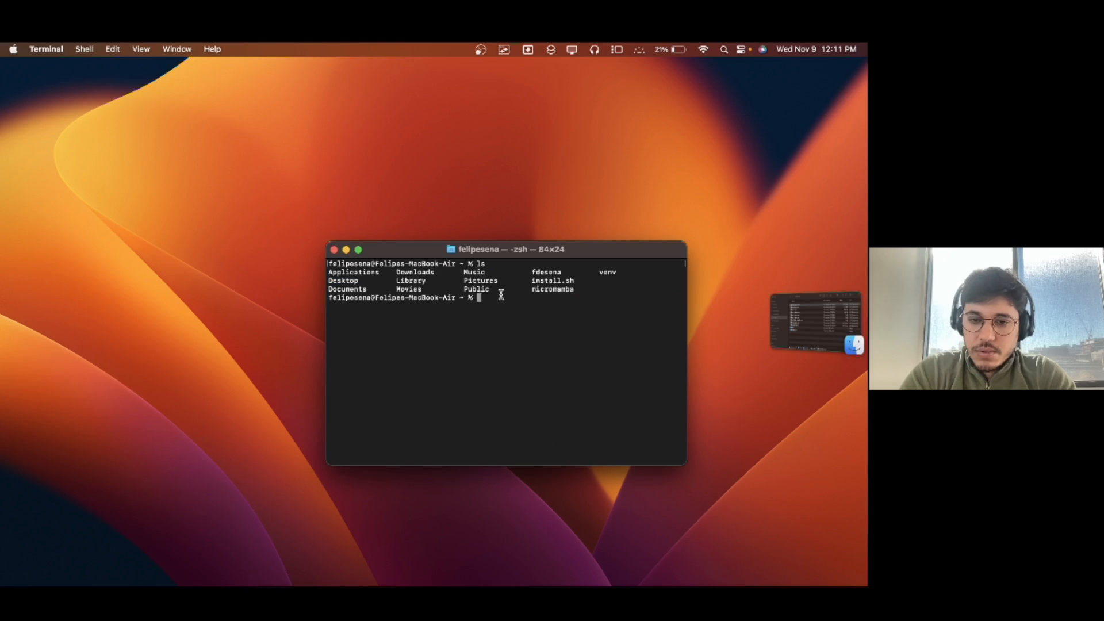
pyautogui.write('cd')
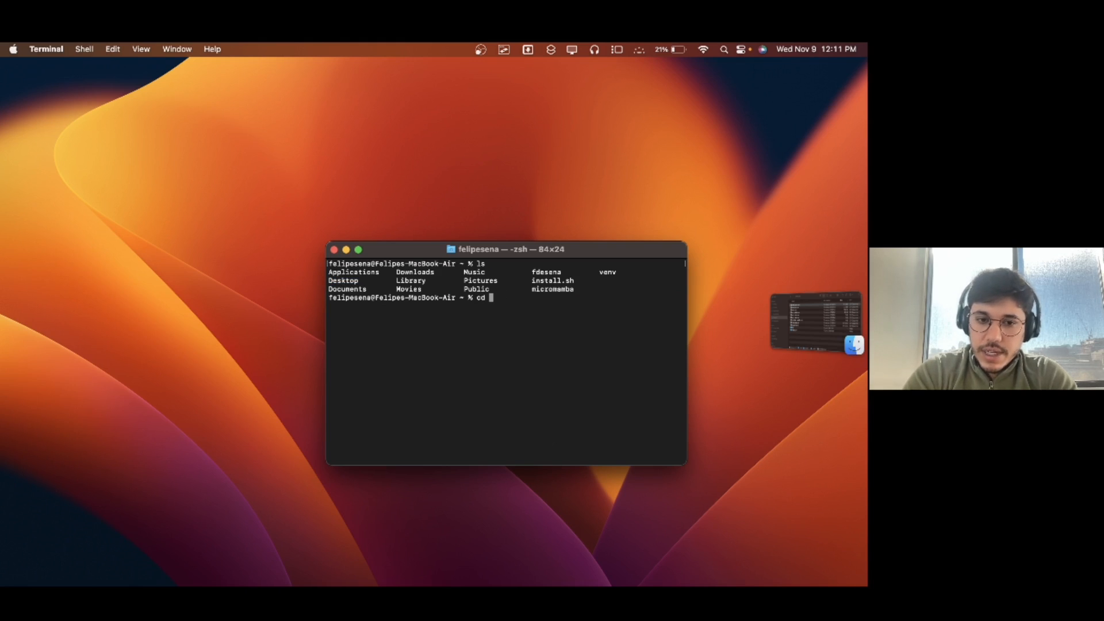
pyautogui.write('Desktop')
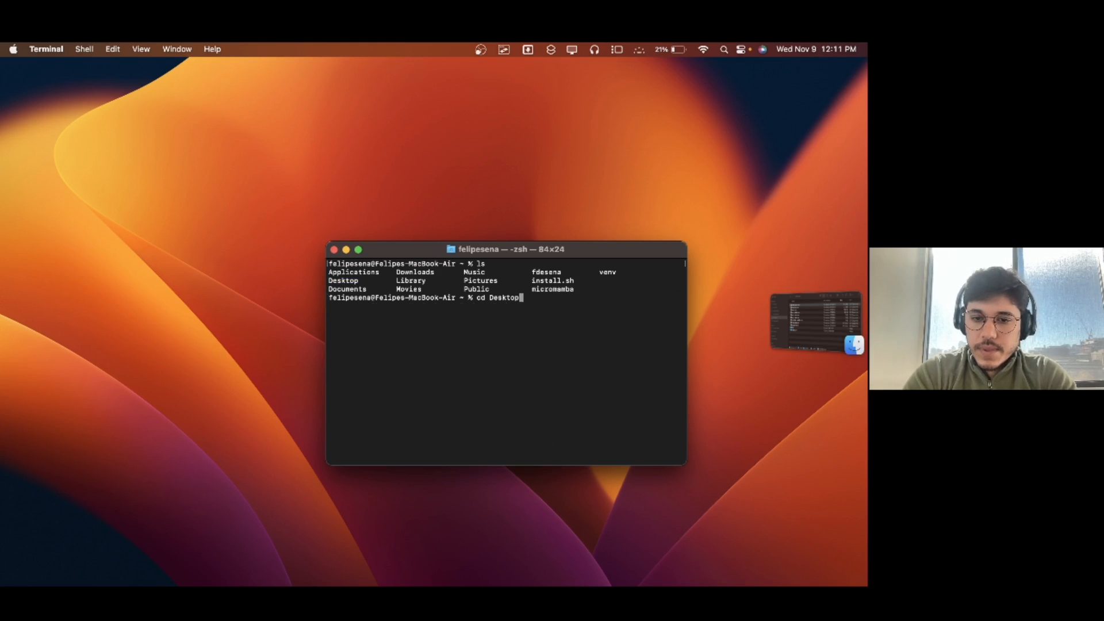
pyautogui.press('enter')
pyautogui.write('ls')
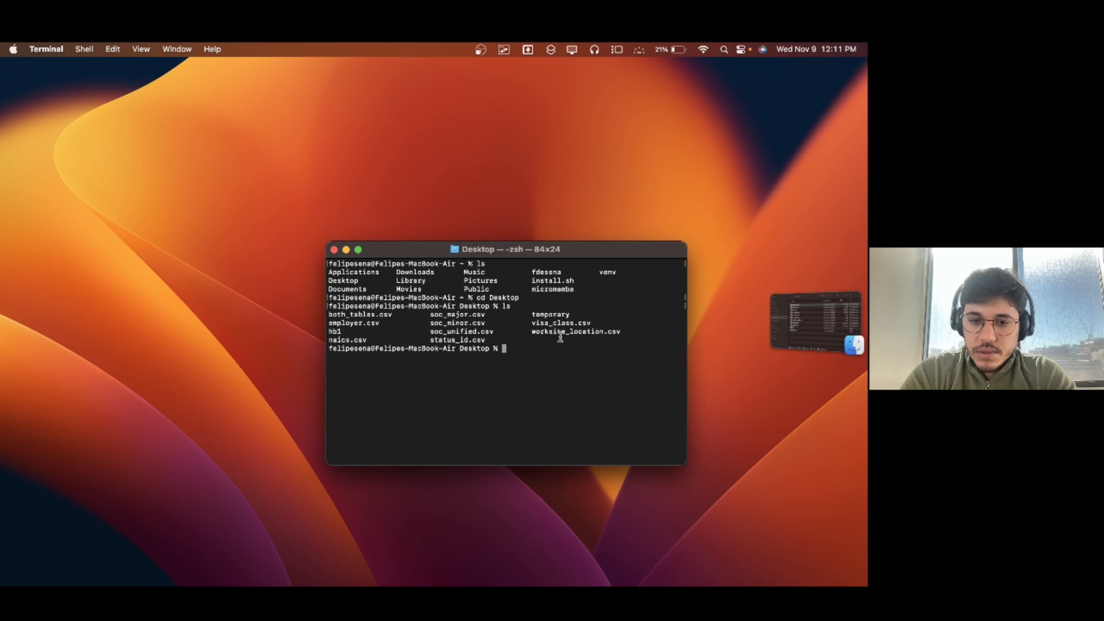
# Step: Log into the MySQL monitor as root on 127.0.0.1 with local-infile enabled
pyautogui.click(852, 345)
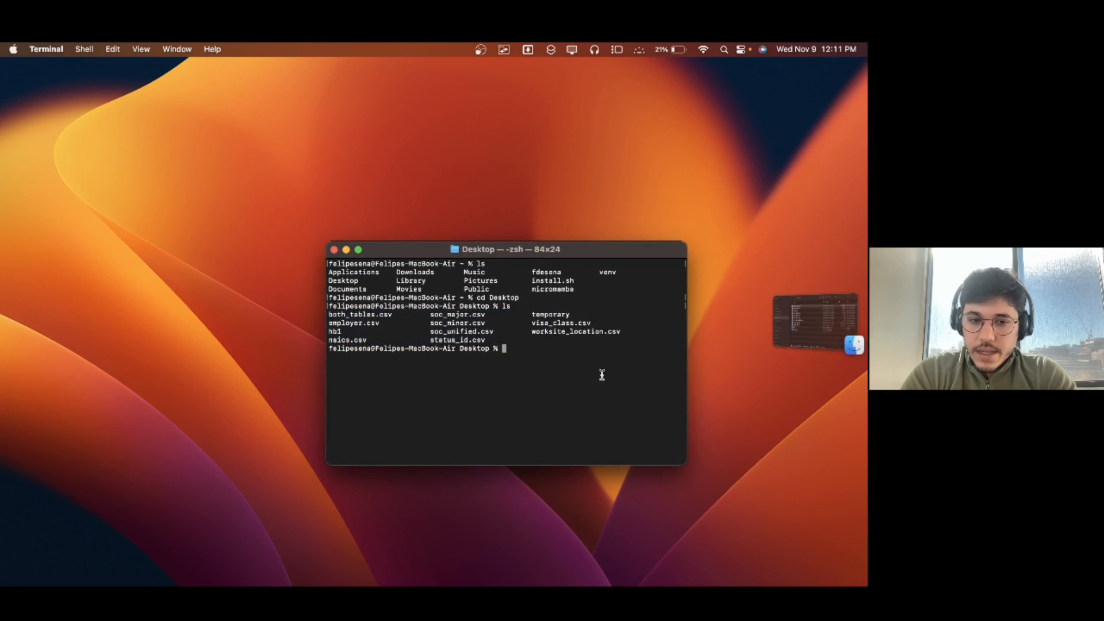
pyautogui.doubleClick(358, 314)
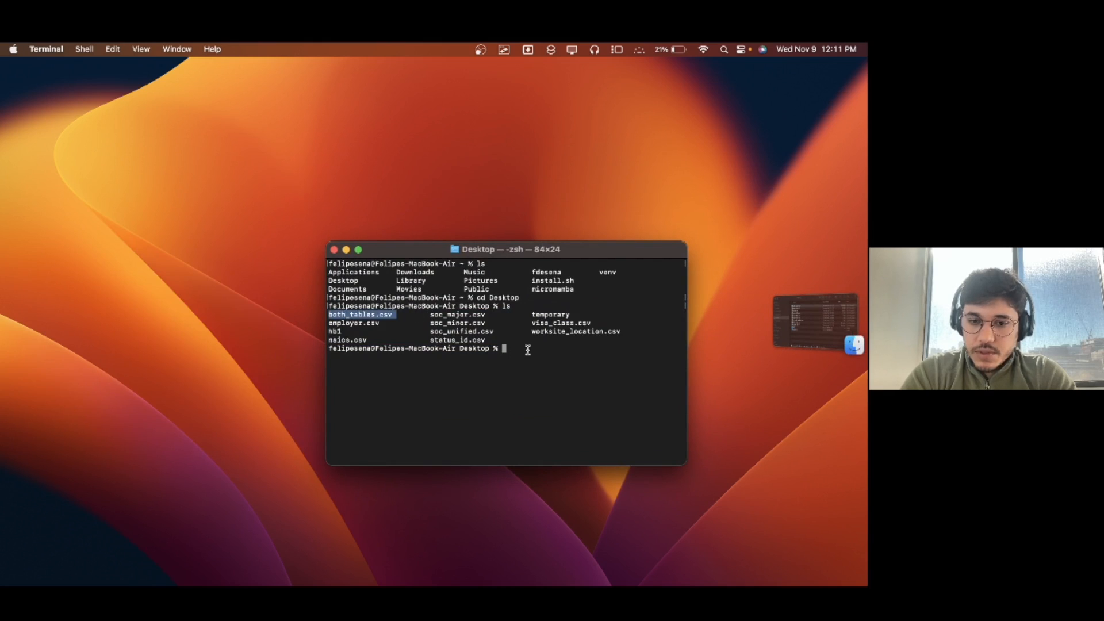
pyautogui.write('cd Desktop')
pyautogui.write('cd ..')
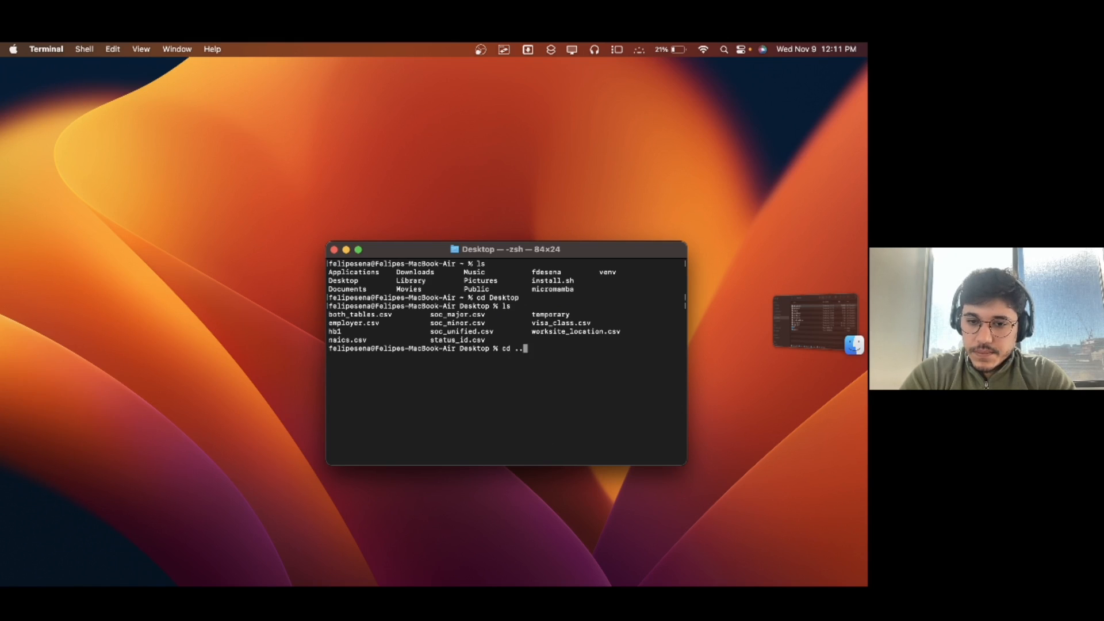
pyautogui.write('mysql --local-infile=1 --show-warnings -h 127.0.0.1 -u root -p')
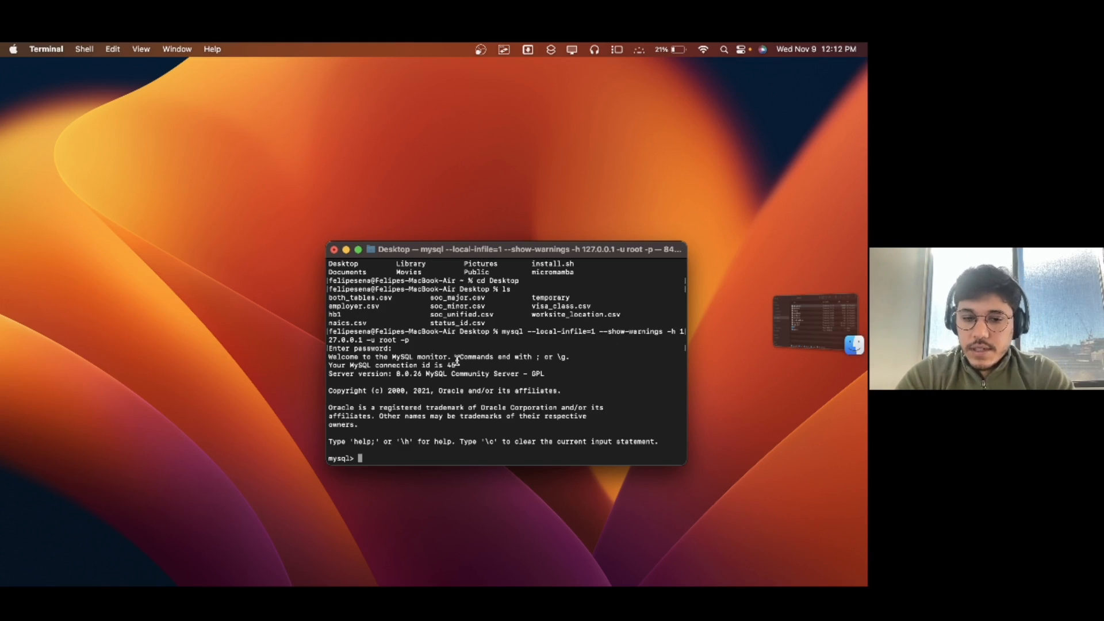
# Step: Use h1b_data and enable the server setting with SET GLOBAL local_infile = 1
pyautogui.write('exit')
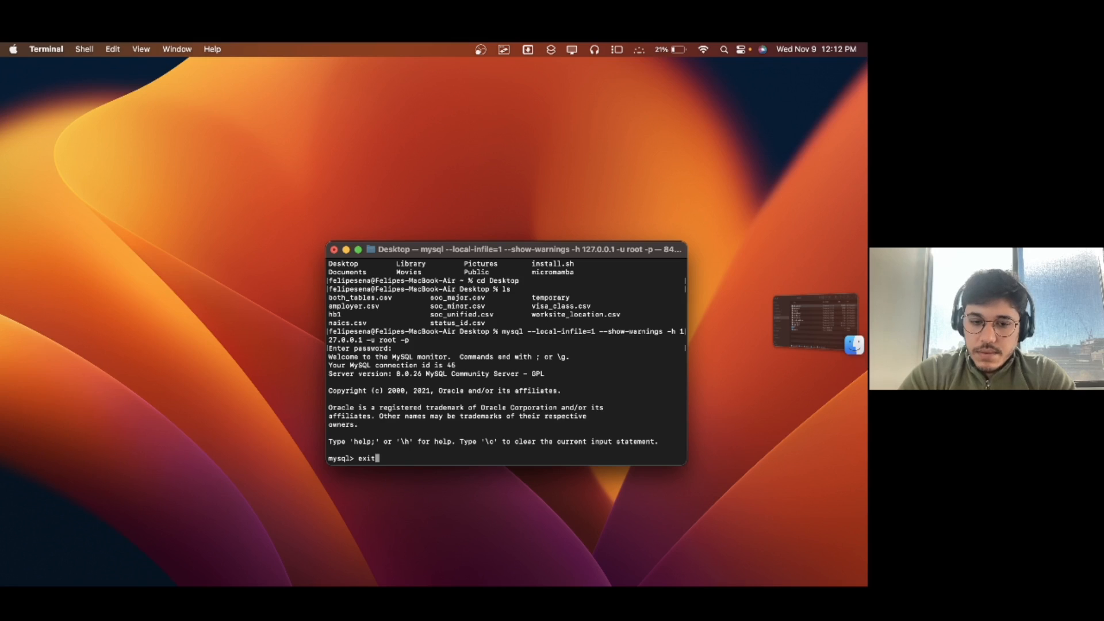
pyautogui.write('use h1b_data;')
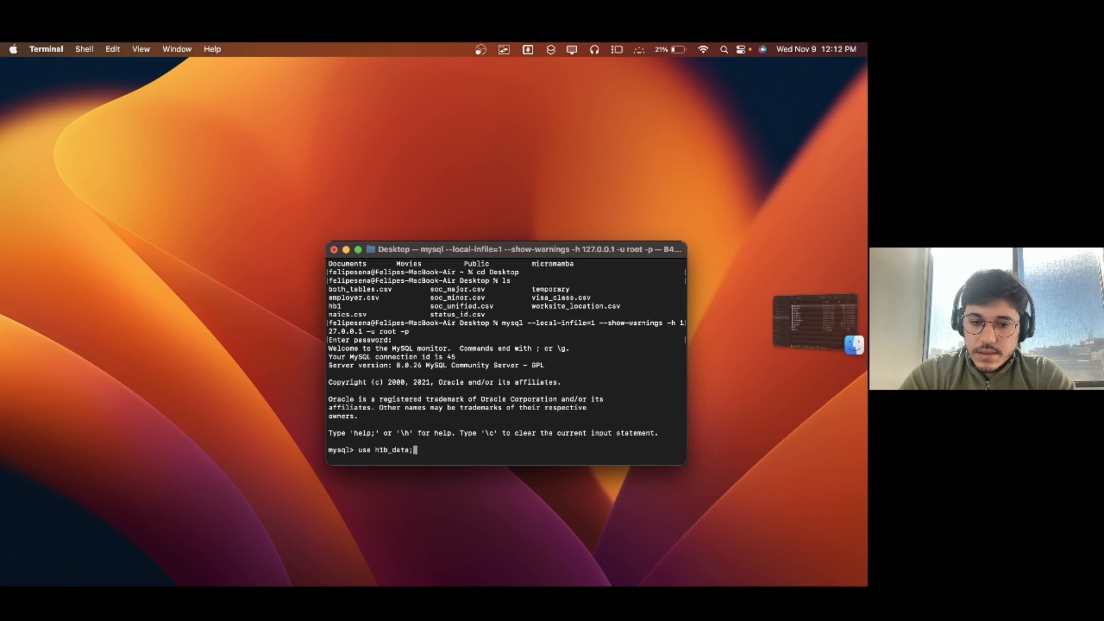
pyautogui.write('SET GLOBAL local_infile = 1;')
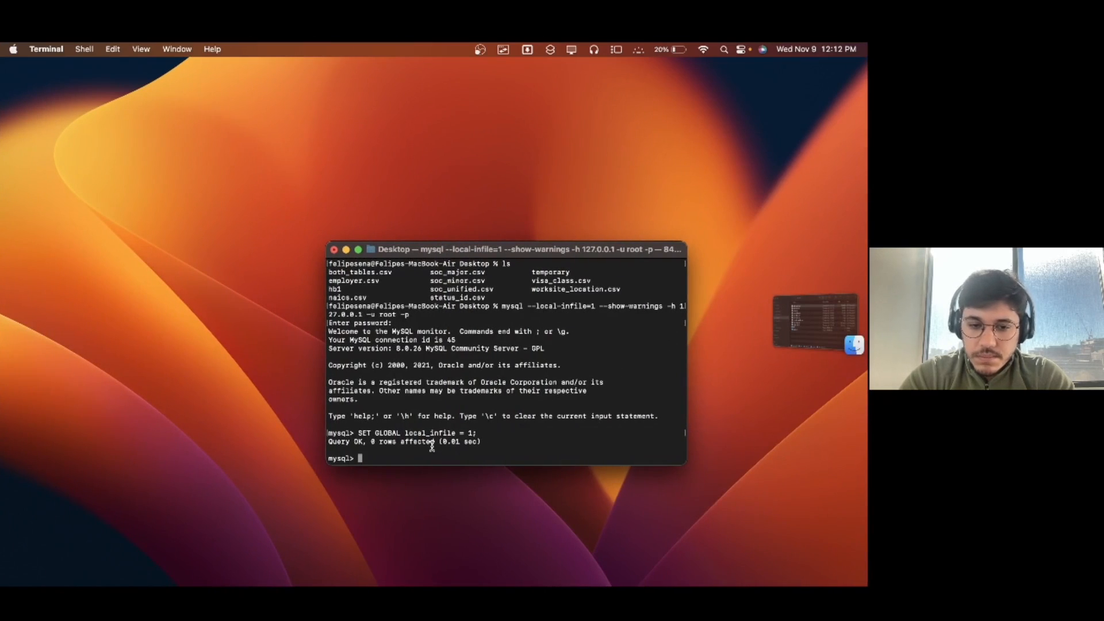
pyautogui.write('SET GLOBAL local_infile = 1;')
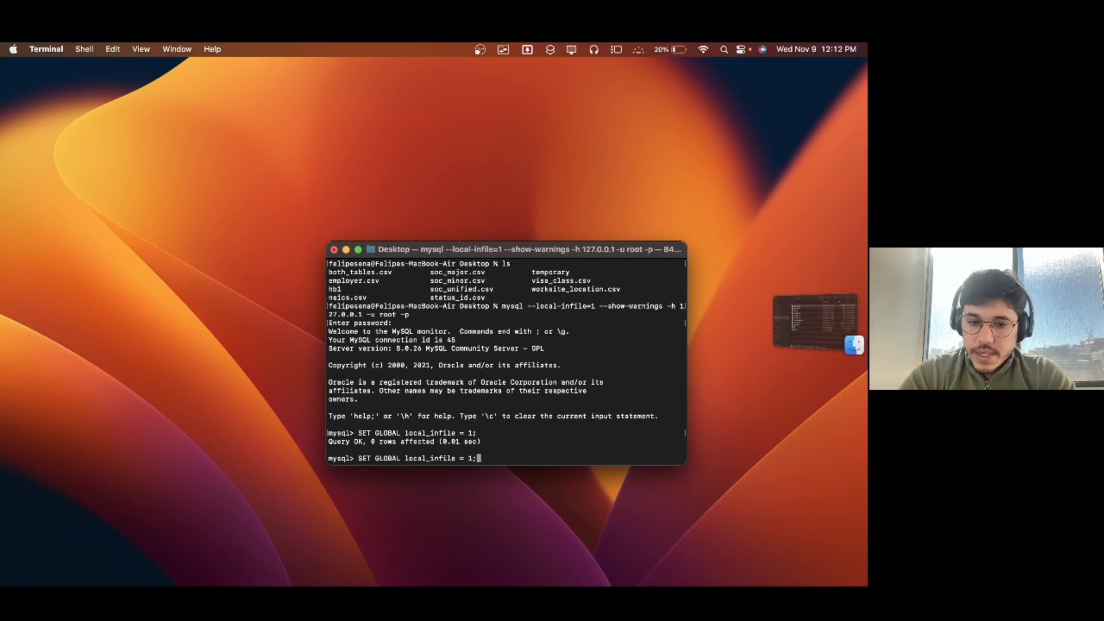
pyautogui.write('eit')
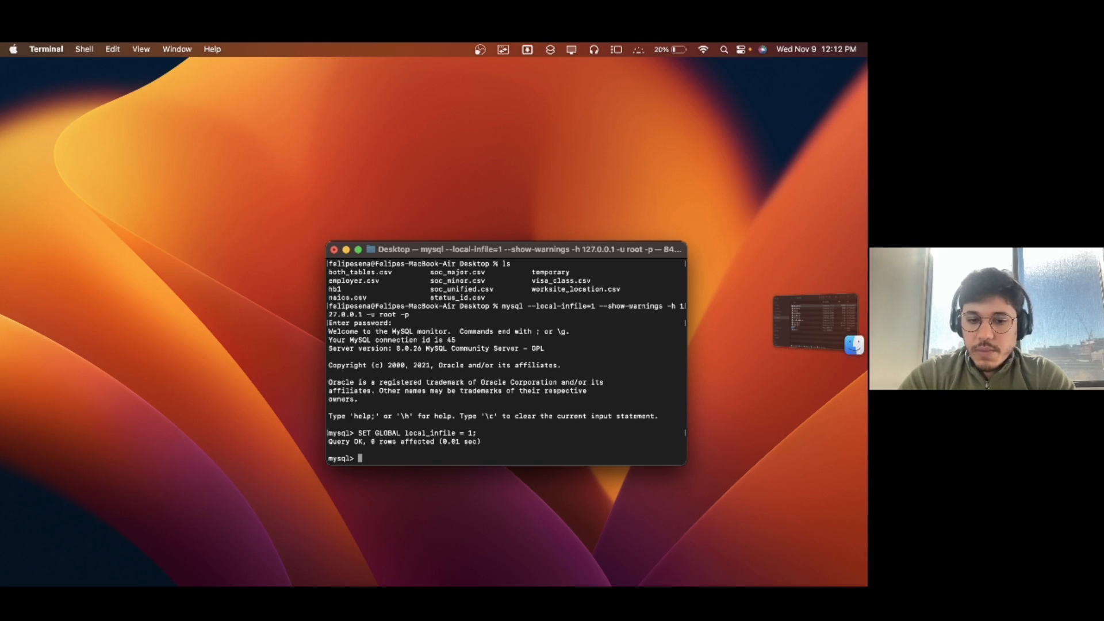
pyautogui.moveTo(503, 249); pyautogui.dragTo(556, 236)
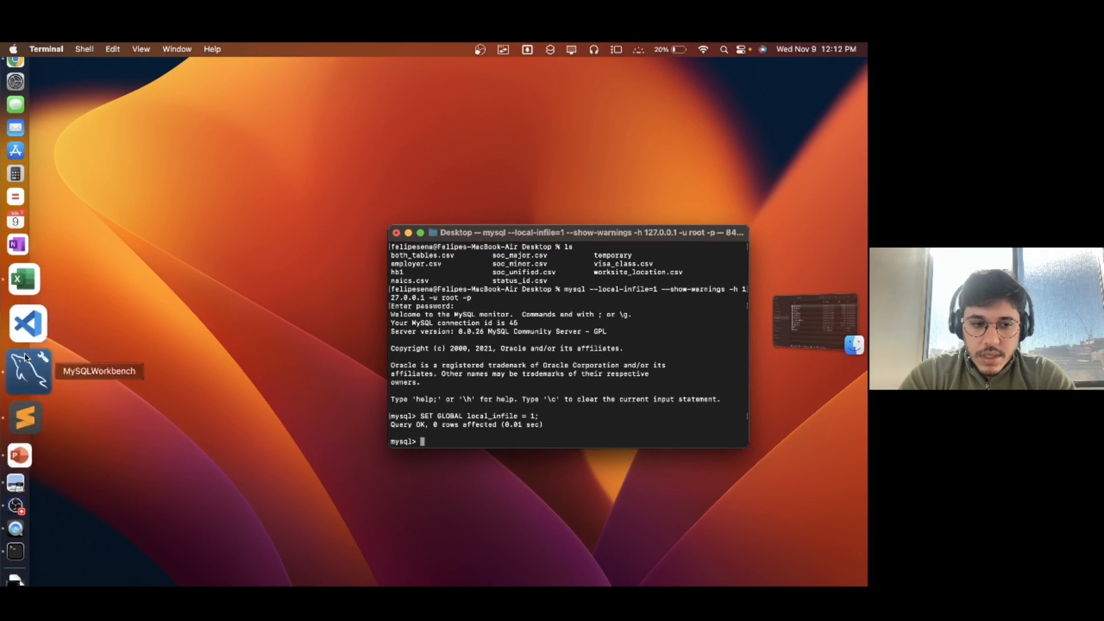
# Step: Quit MySQL Workbench from its dock icon and relaunch it
pyautogui.click(28, 370)
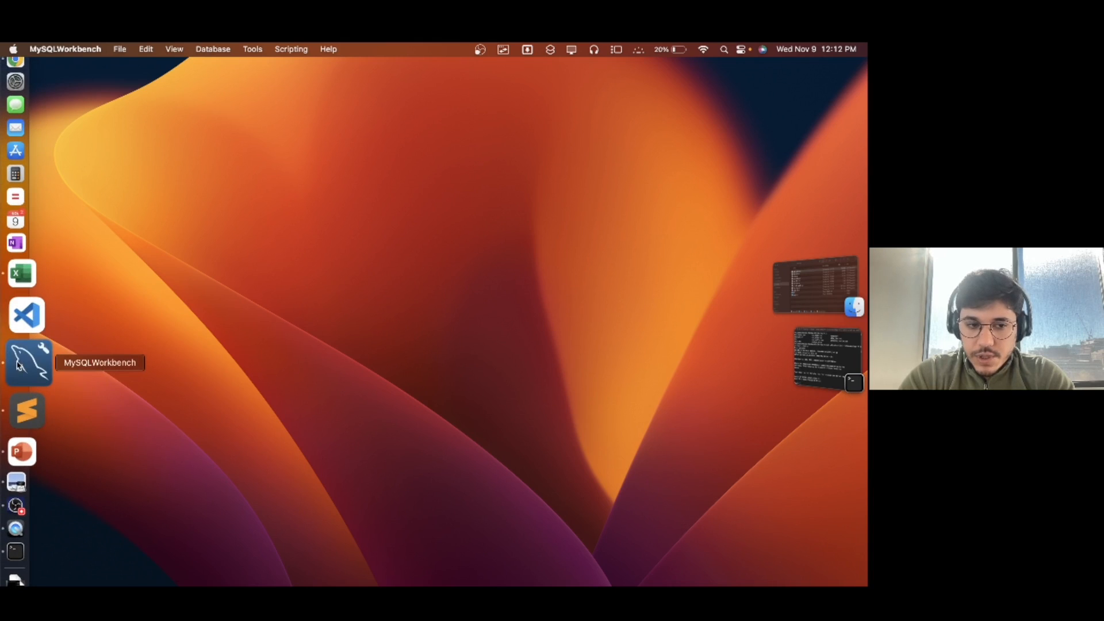
pyautogui.rightClick(28, 361)
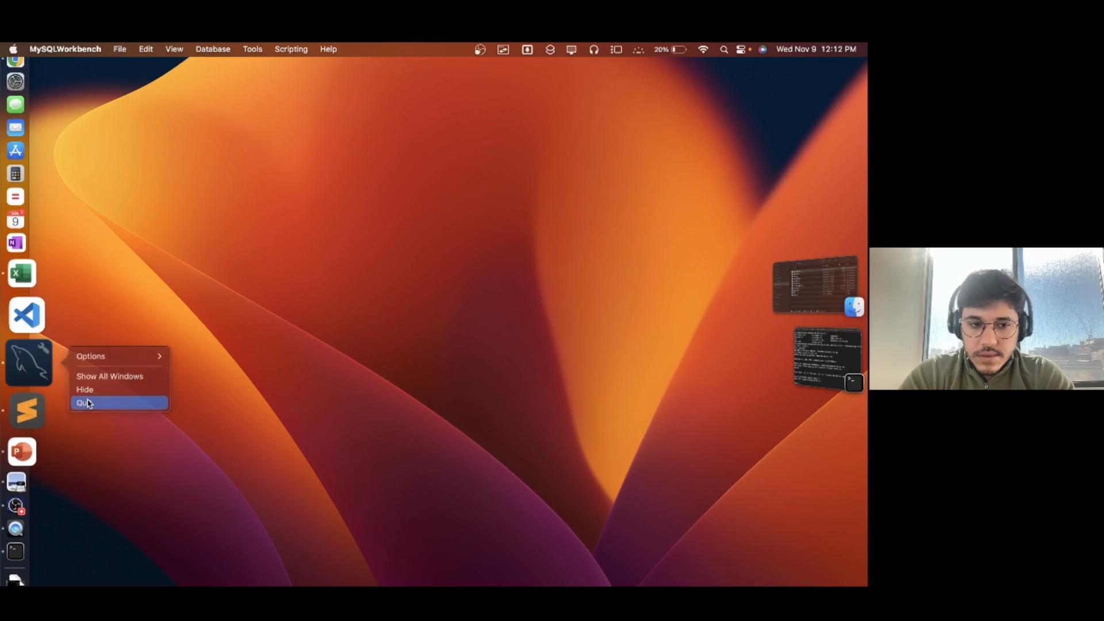
pyautogui.click(82, 403)
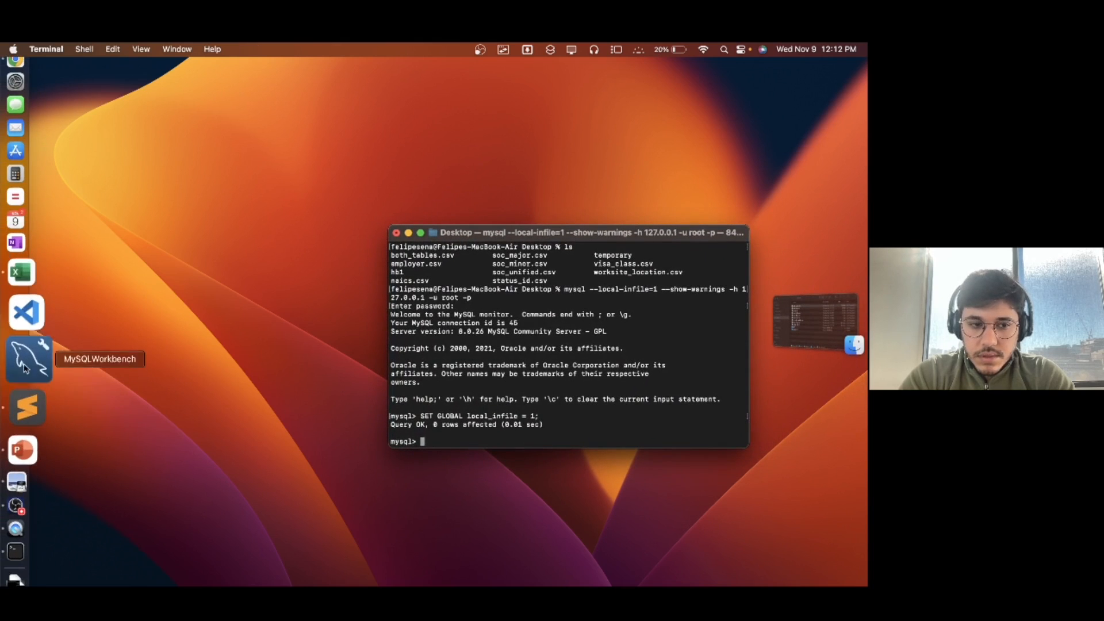
pyautogui.click(28, 358)
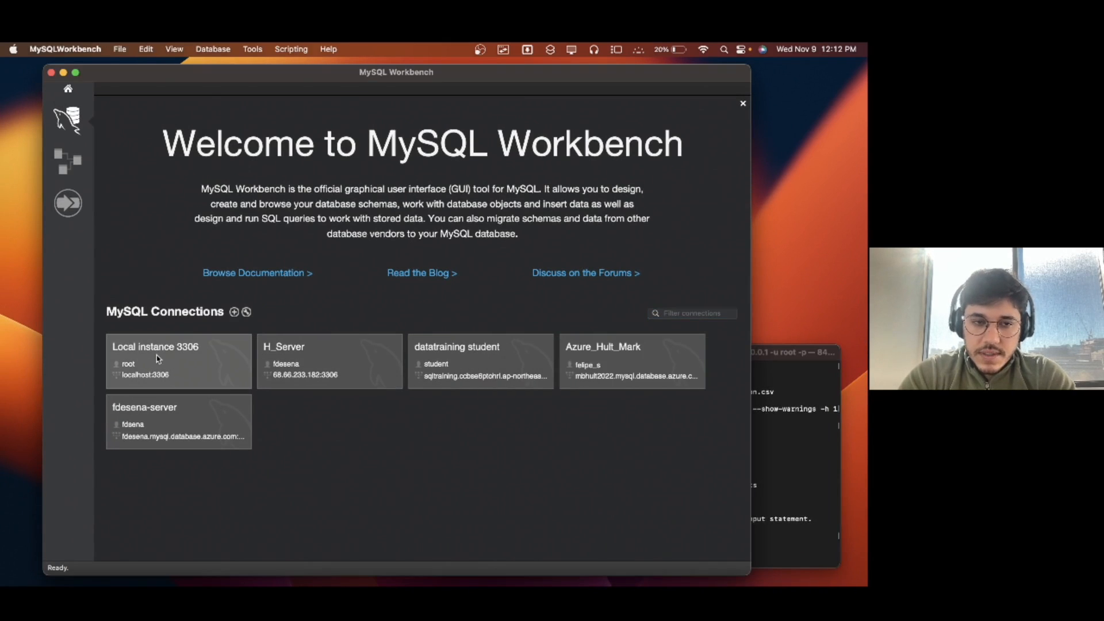
# Step: Reconnect to Local instance 3306 and expand the h1b_data schema in the Navigator
pyautogui.doubleClick(178, 361)
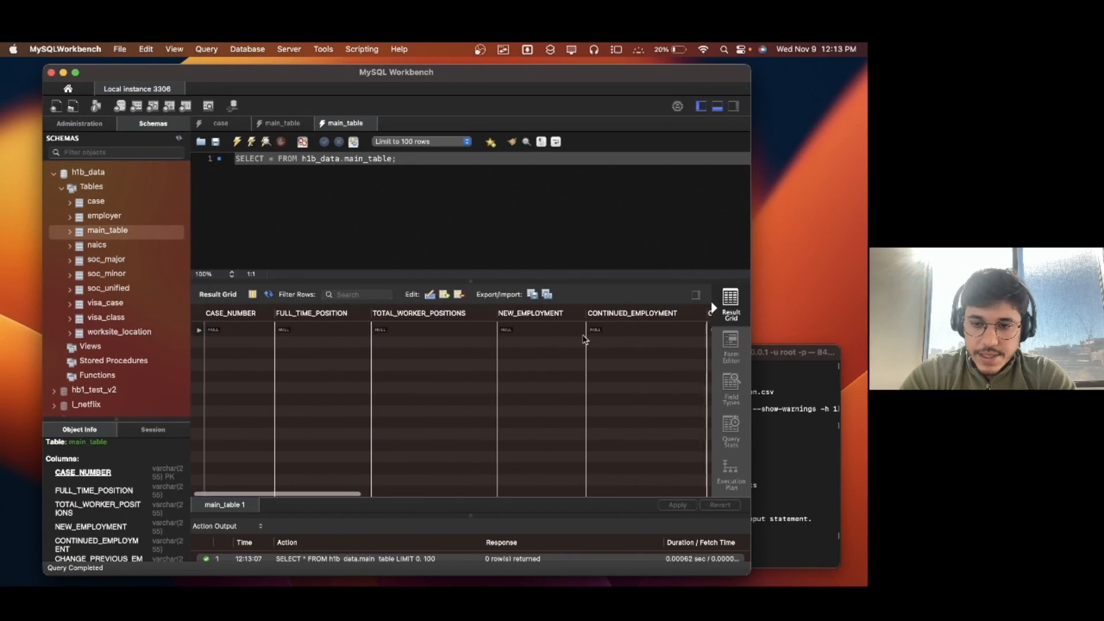
pyautogui.hscroll(3)
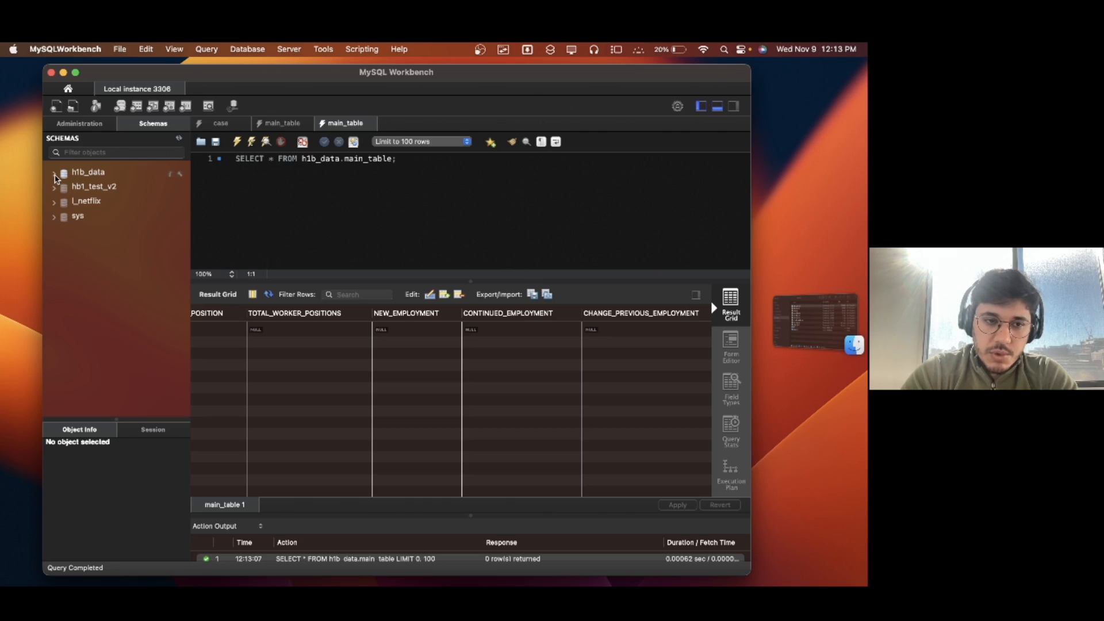
pyautogui.click(56, 173)
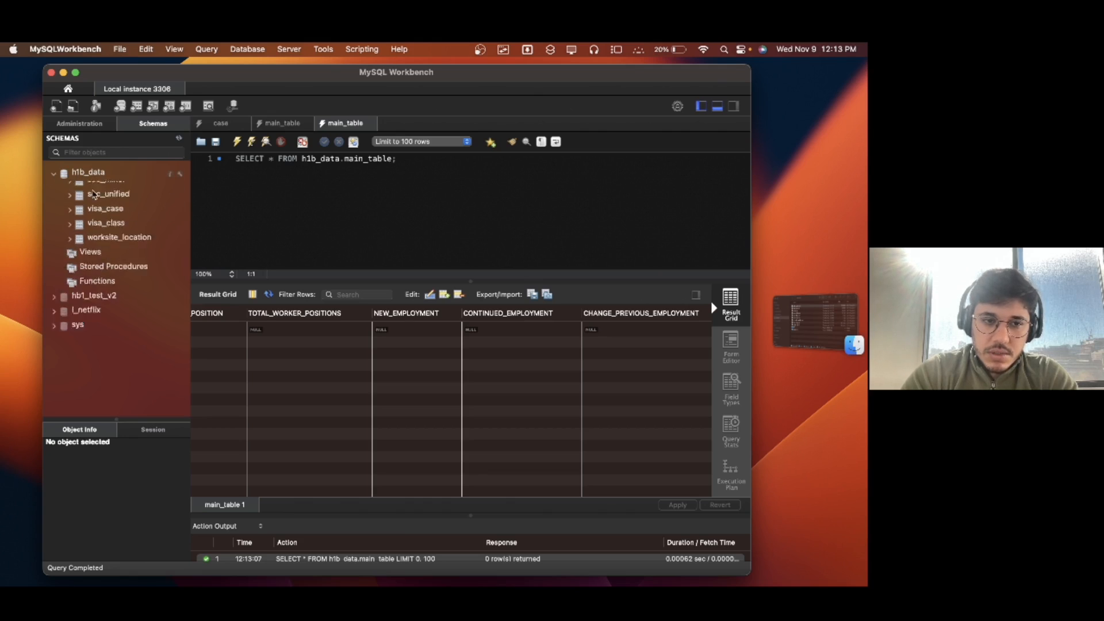
pyautogui.click(59, 186)
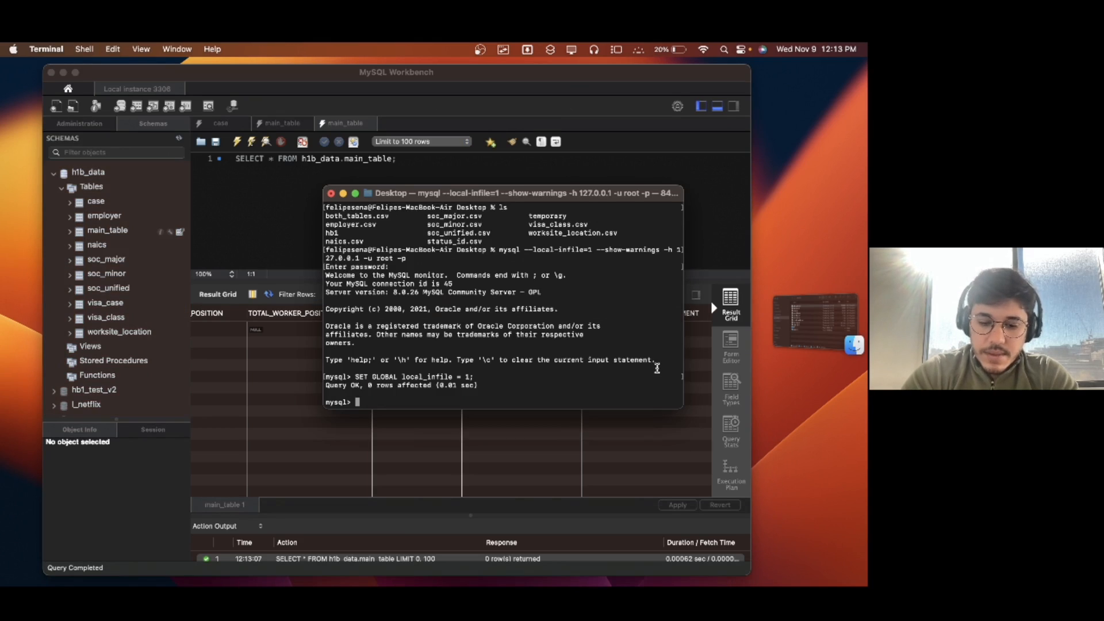
# Step: Make h1b_data the active database in the mysql session with use h1b_data
pyautogui.write('use h1')
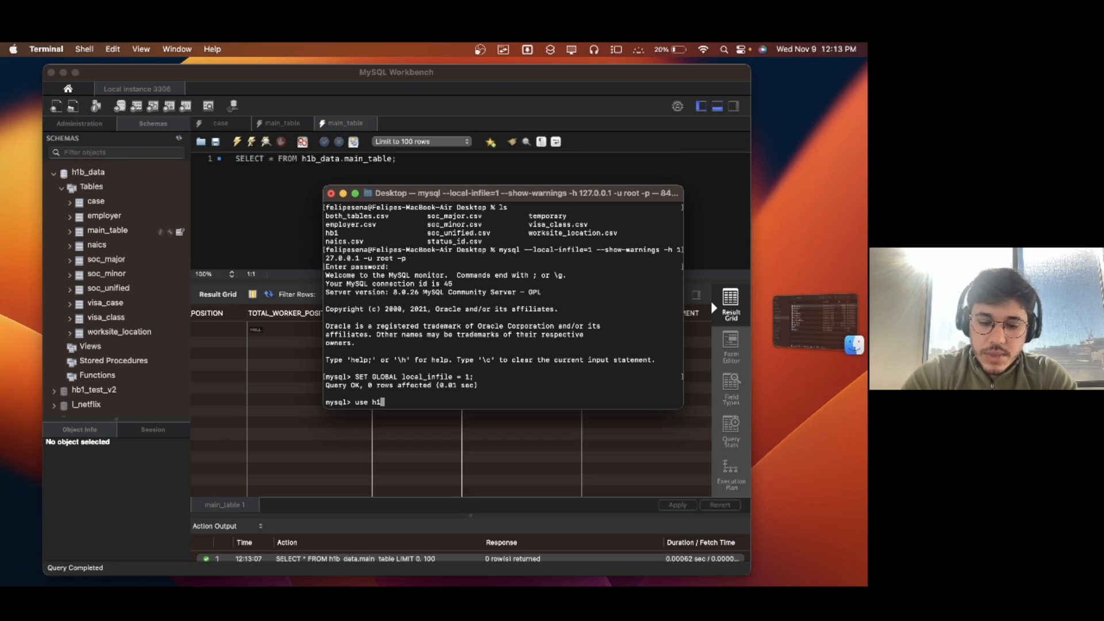
pyautogui.write('b_data')
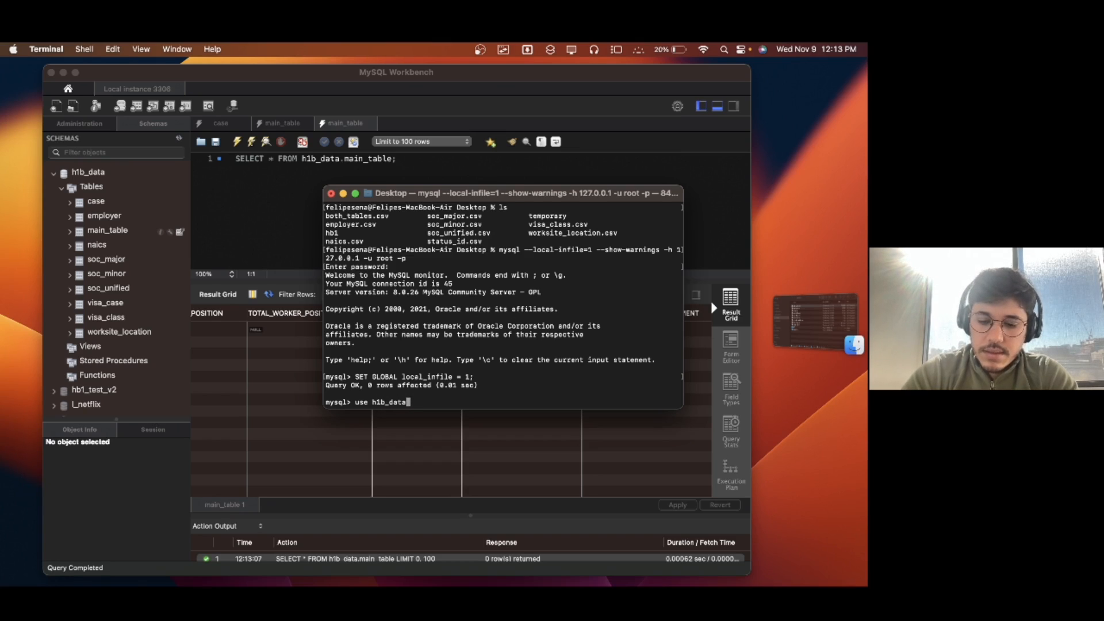
pyautogui.press('enter')
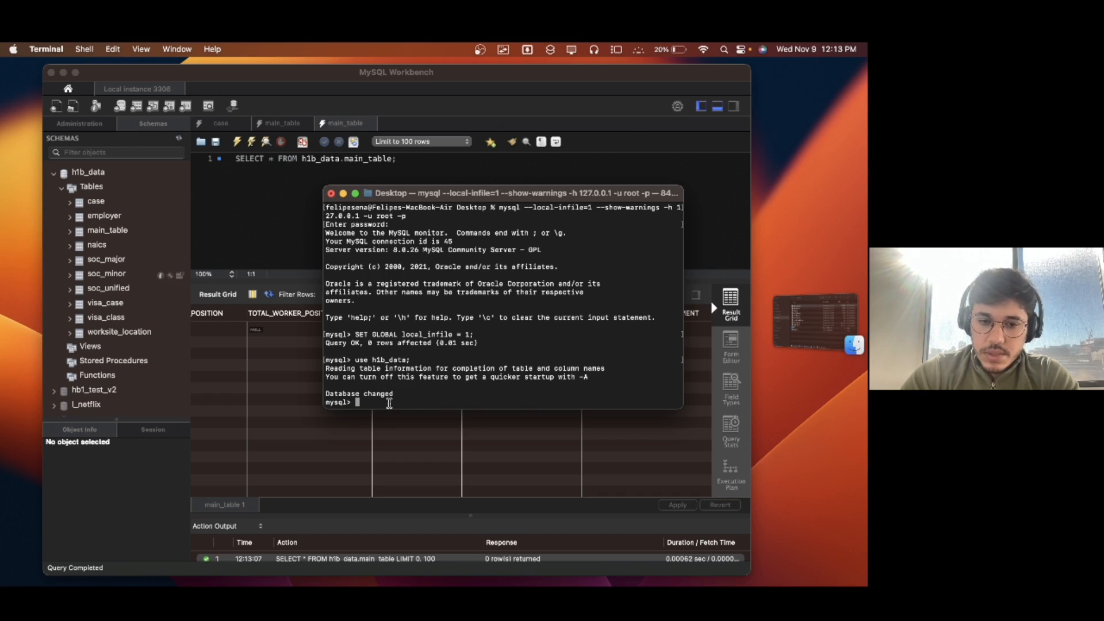
pyautogui.write('exit')
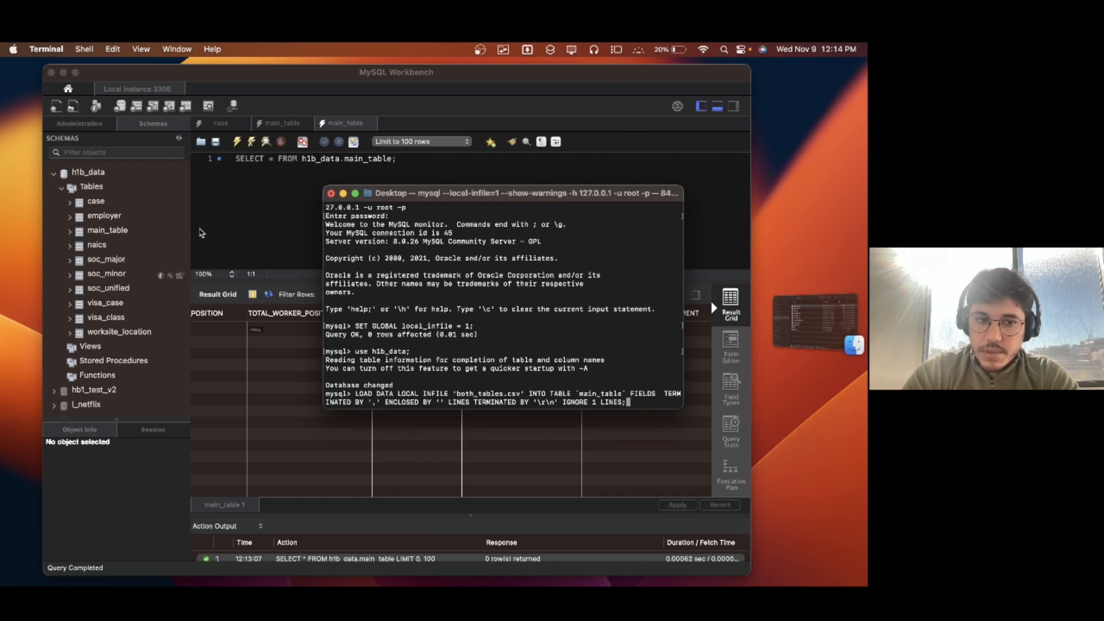
pyautogui.moveTo(126, 232)
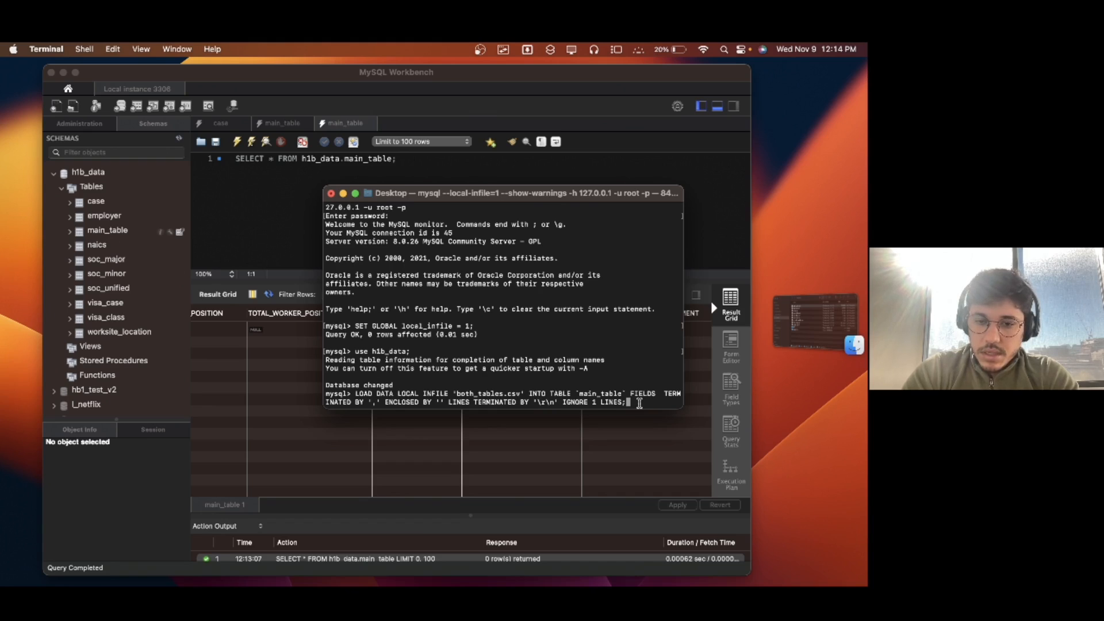
# Step: Run the LOAD DATA statement, inserting 1,012,735 rows into main_table without warnings
pyautogui.press('enter')
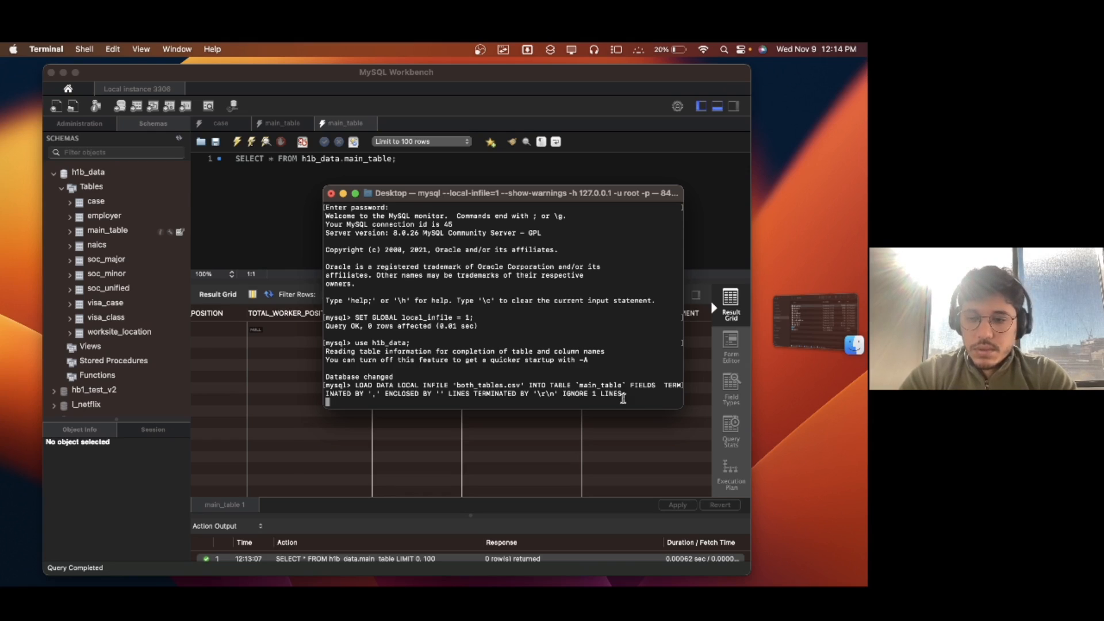
pyautogui.moveTo(598, 380)
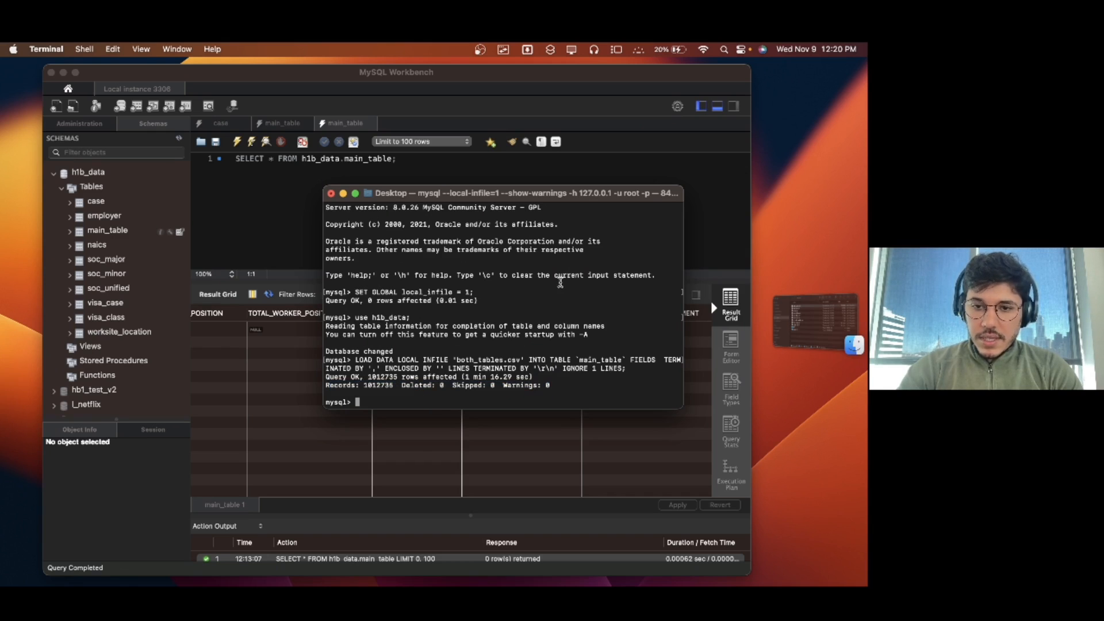
pyautogui.moveTo(501, 192); pyautogui.dragTo(661, 289)
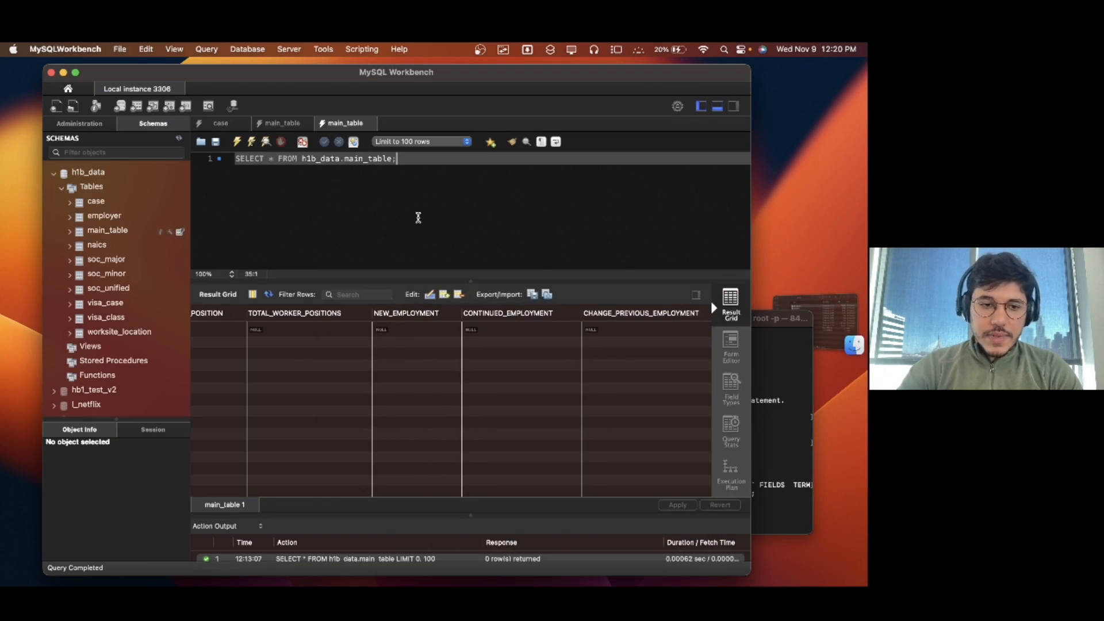
pyautogui.moveTo(167, 195)
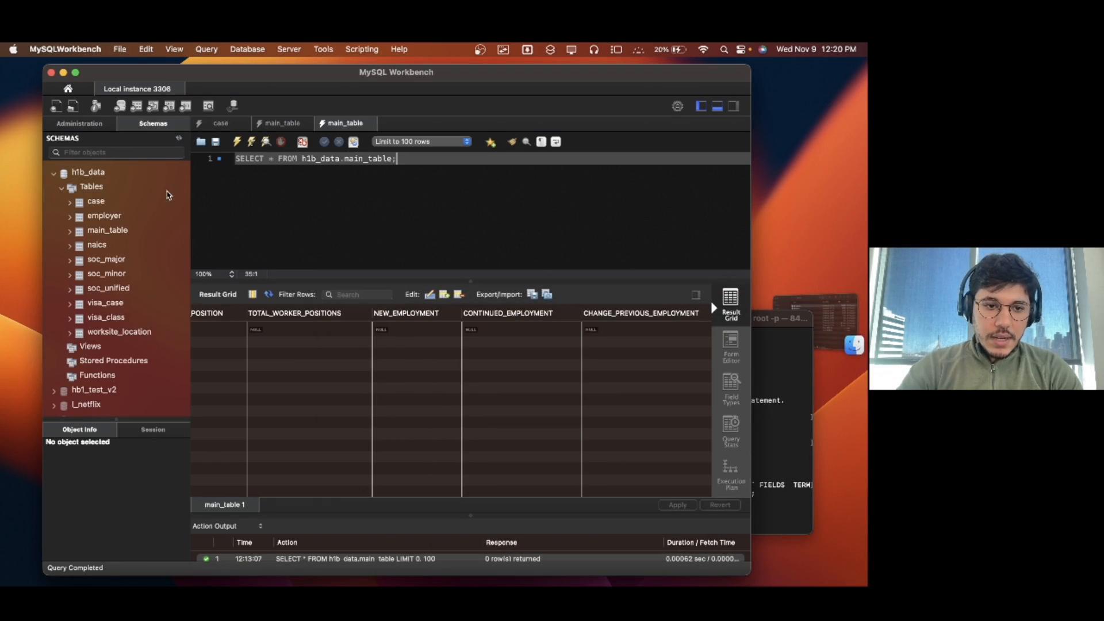
# Step: Rerun SELECT * FROM h1b_data.main_table in Workbench and get 100 case rows
pyautogui.click(179, 138)
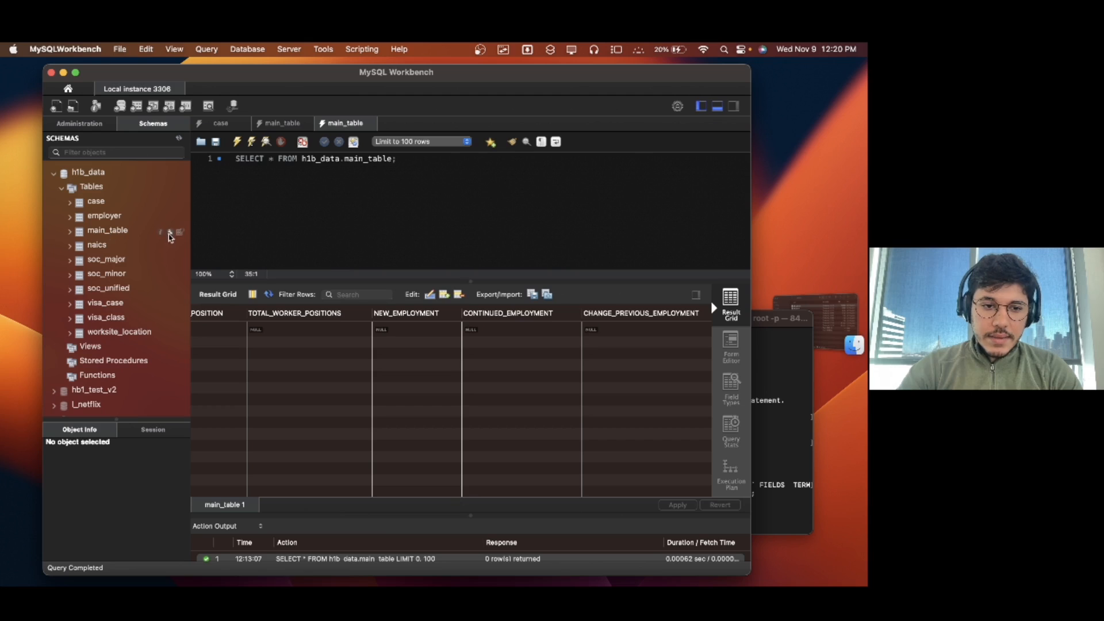
pyautogui.click(238, 141)
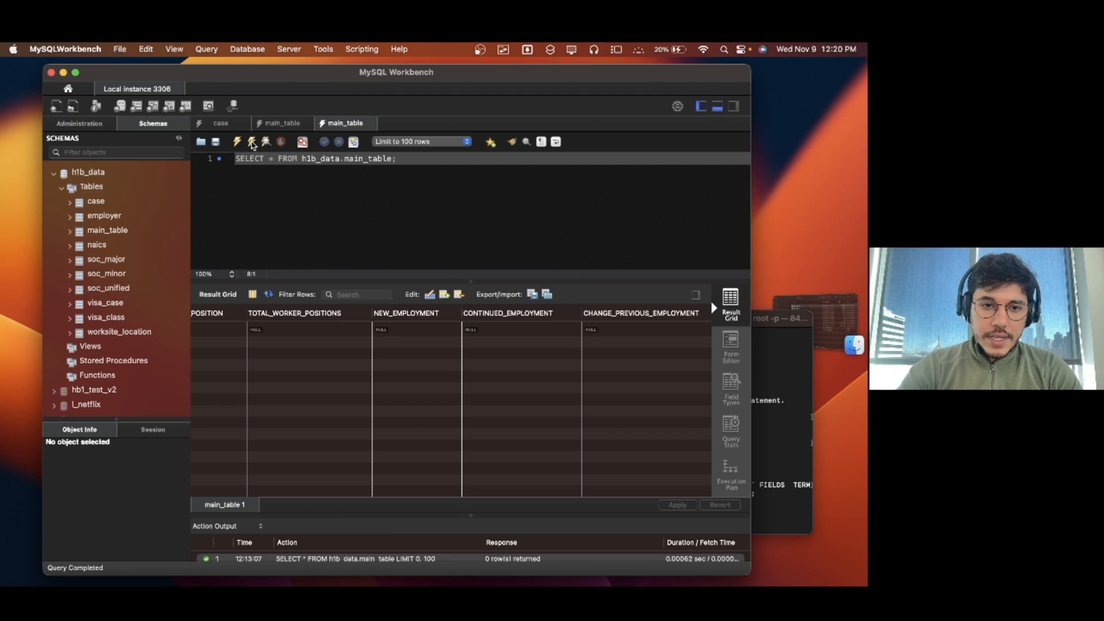
pyautogui.click(236, 142)
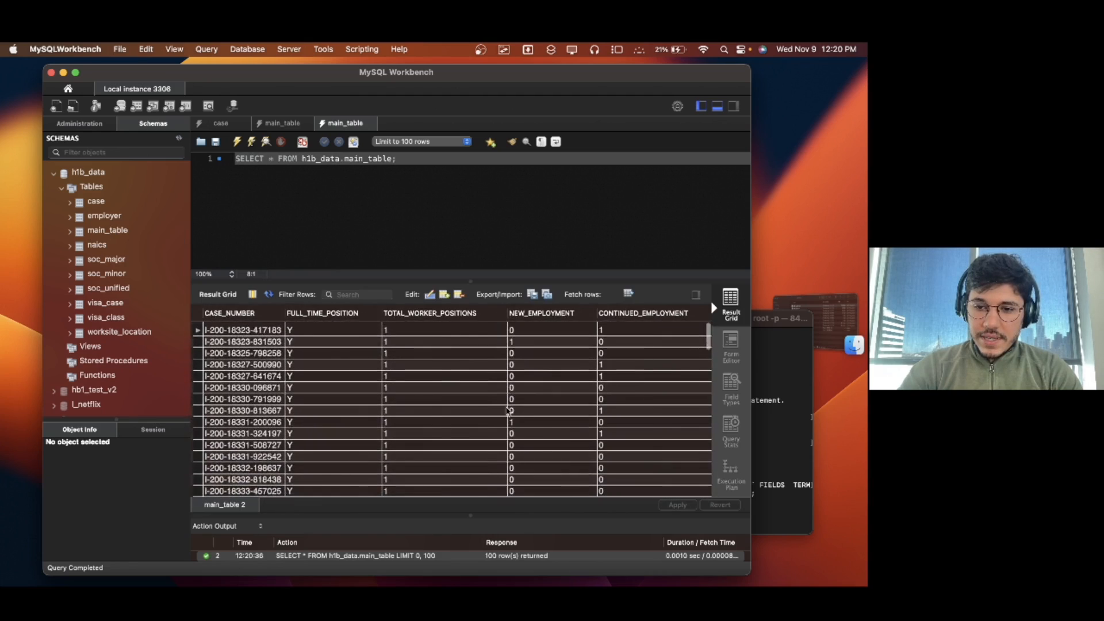
pyautogui.hscroll(3)
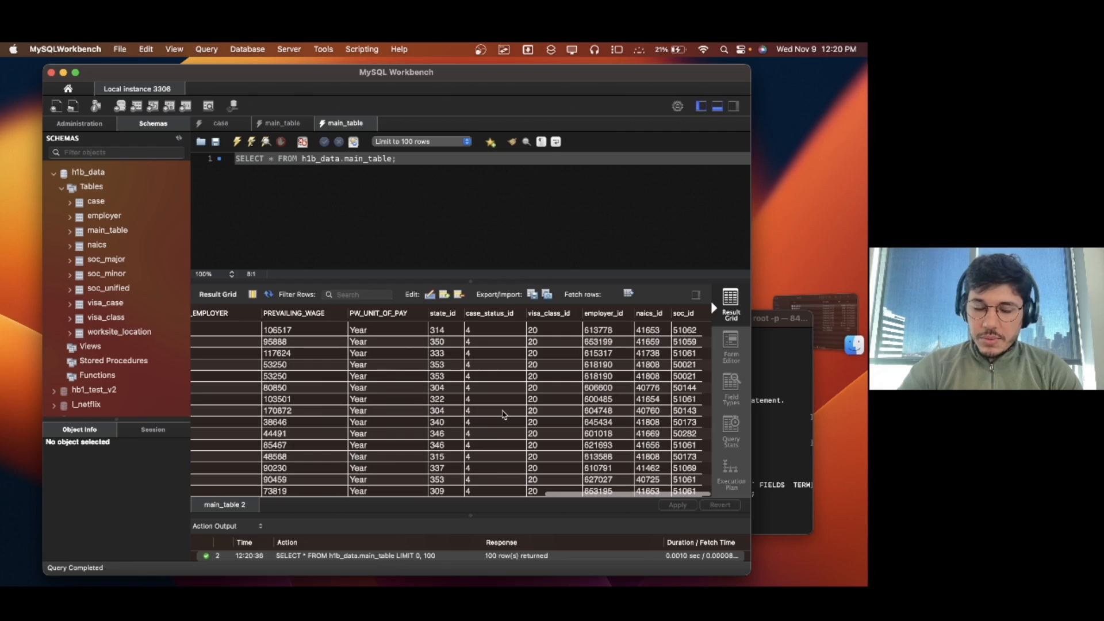